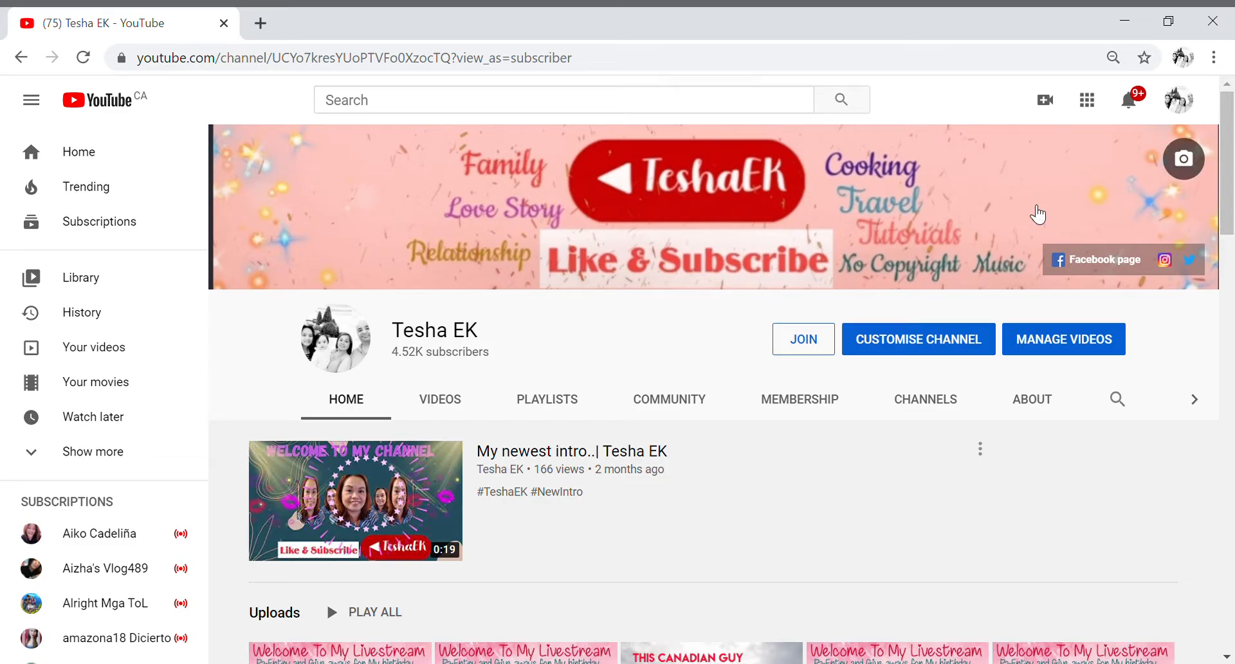
mouse_move(851, 285)
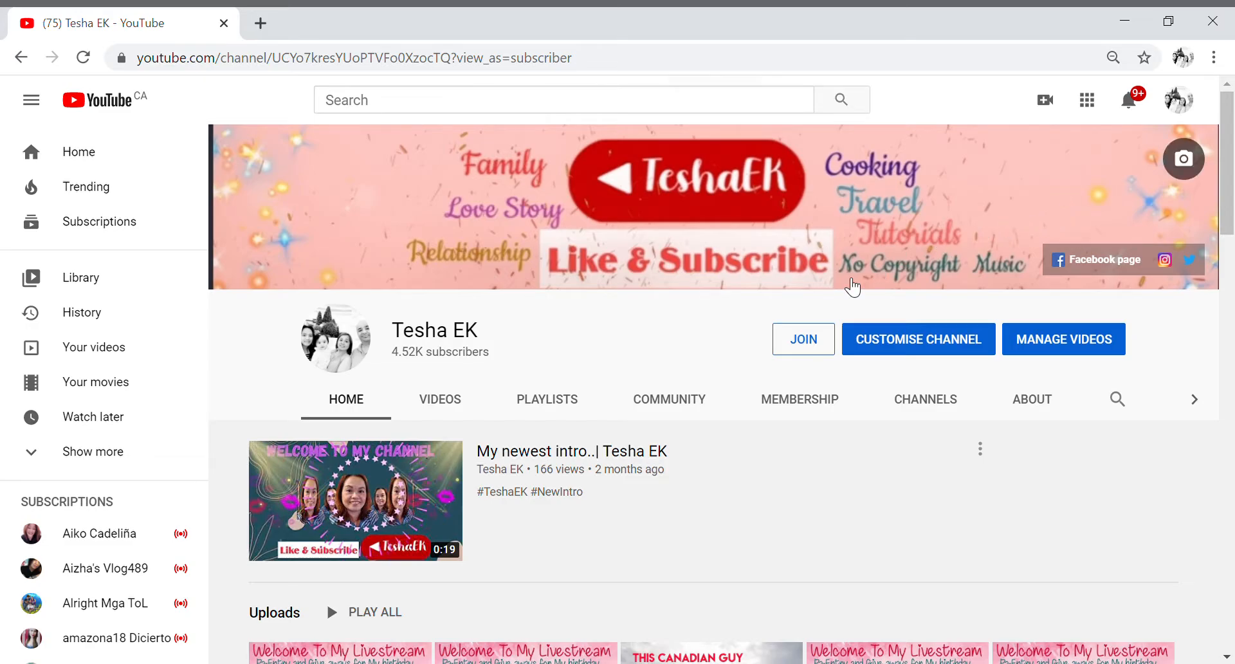
mouse_move(669, 337)
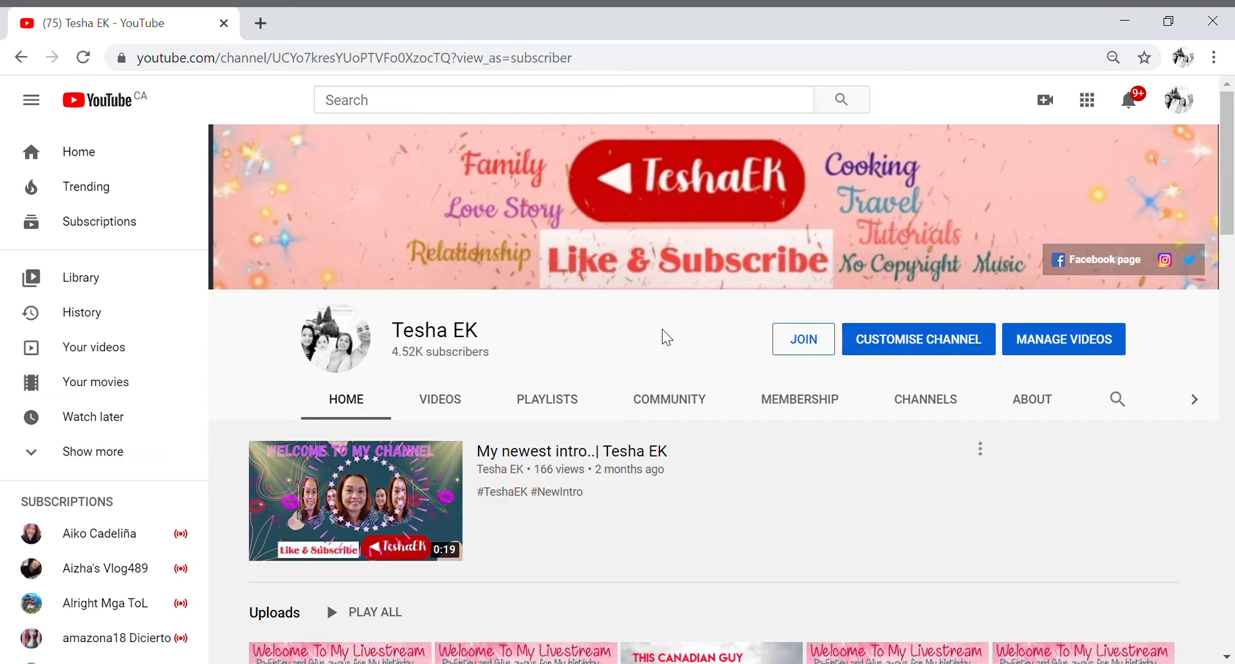
mouse_move(711, 360)
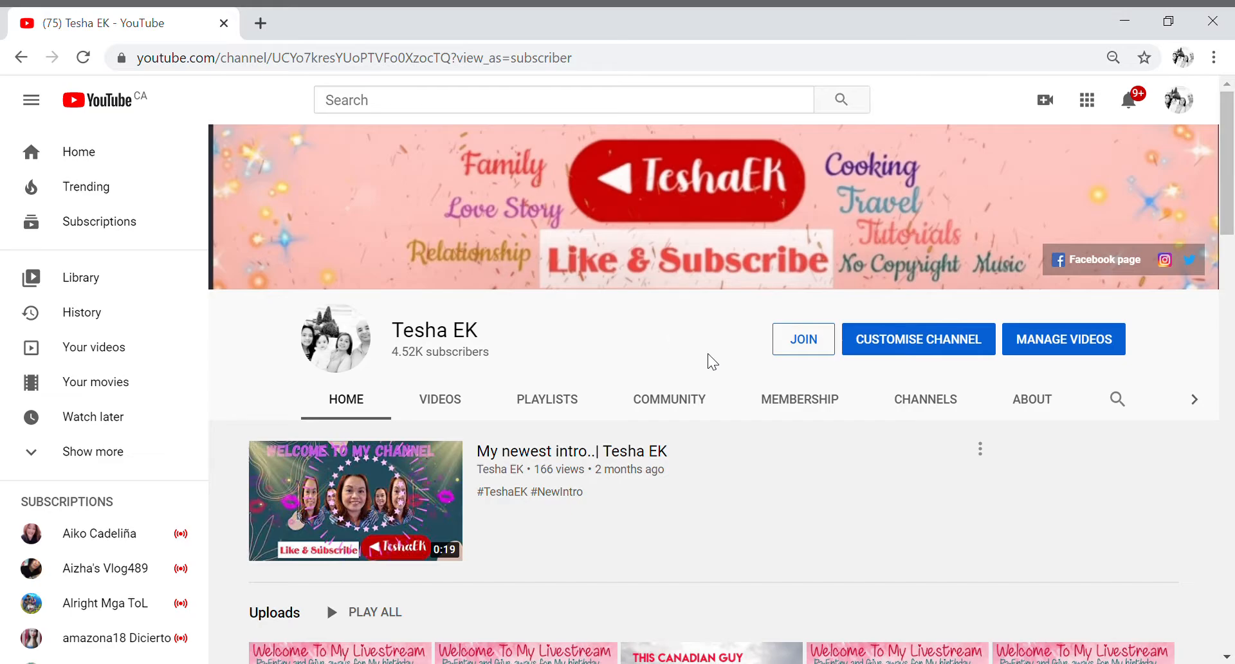
mouse_move(647, 343)
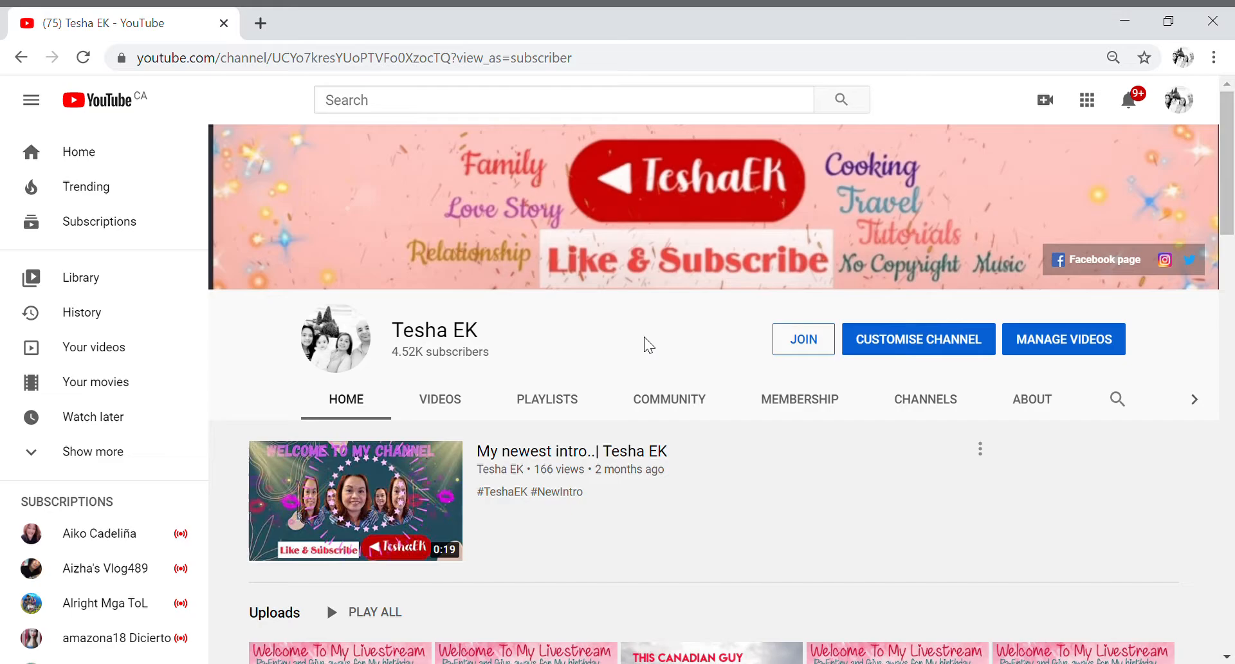
mouse_move(626, 350)
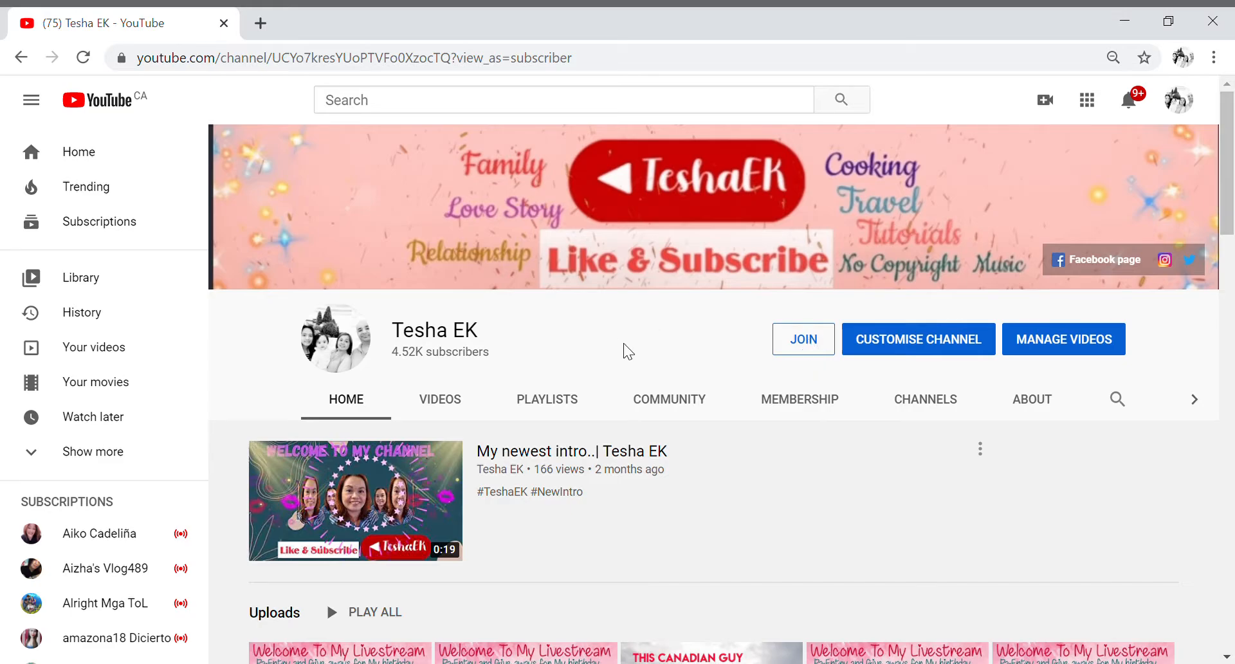
mouse_move(690, 360)
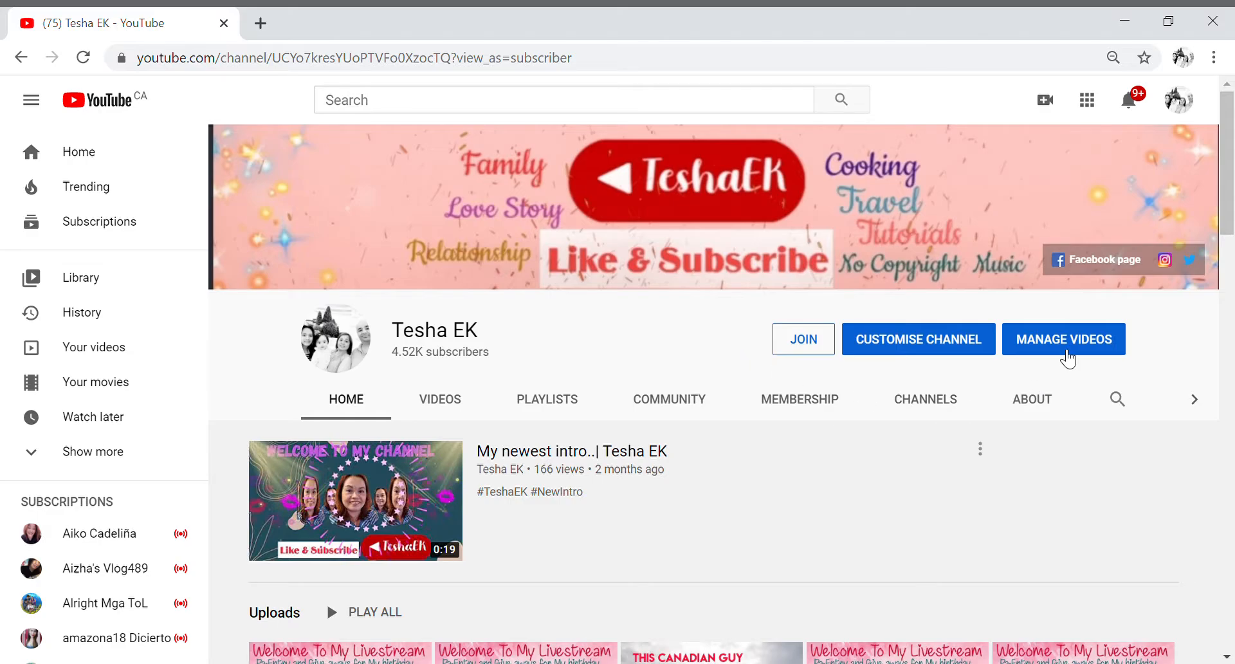
mouse_move(1130, 348)
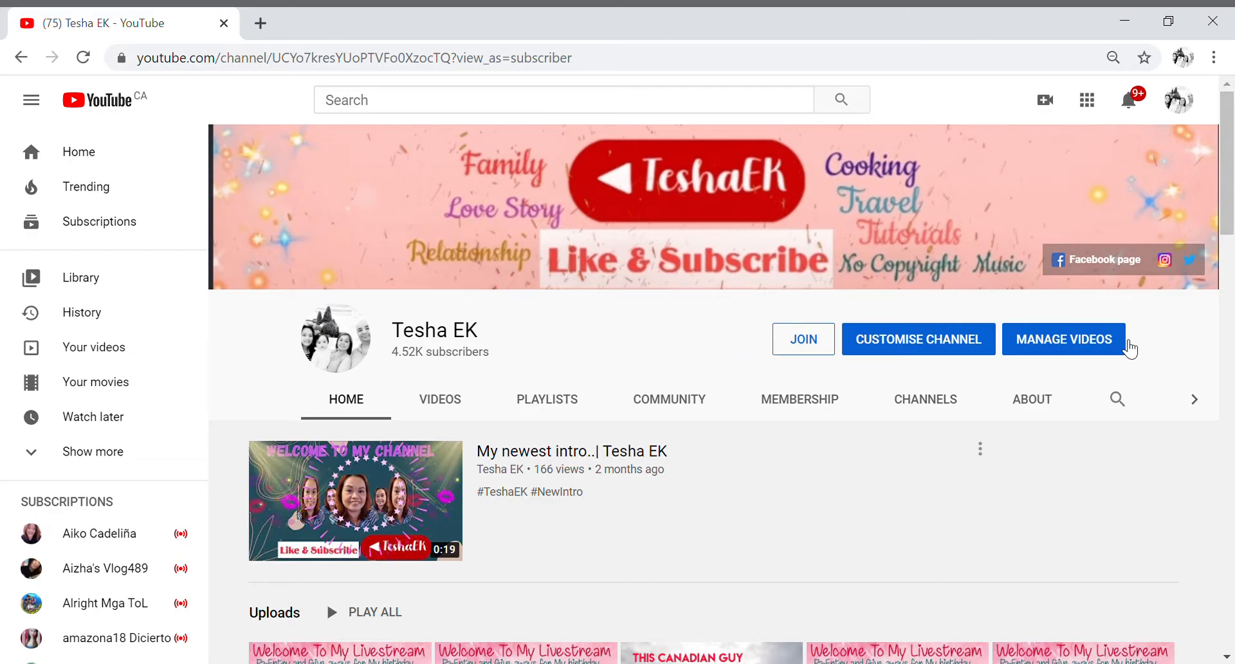
mouse_move(1023, 364)
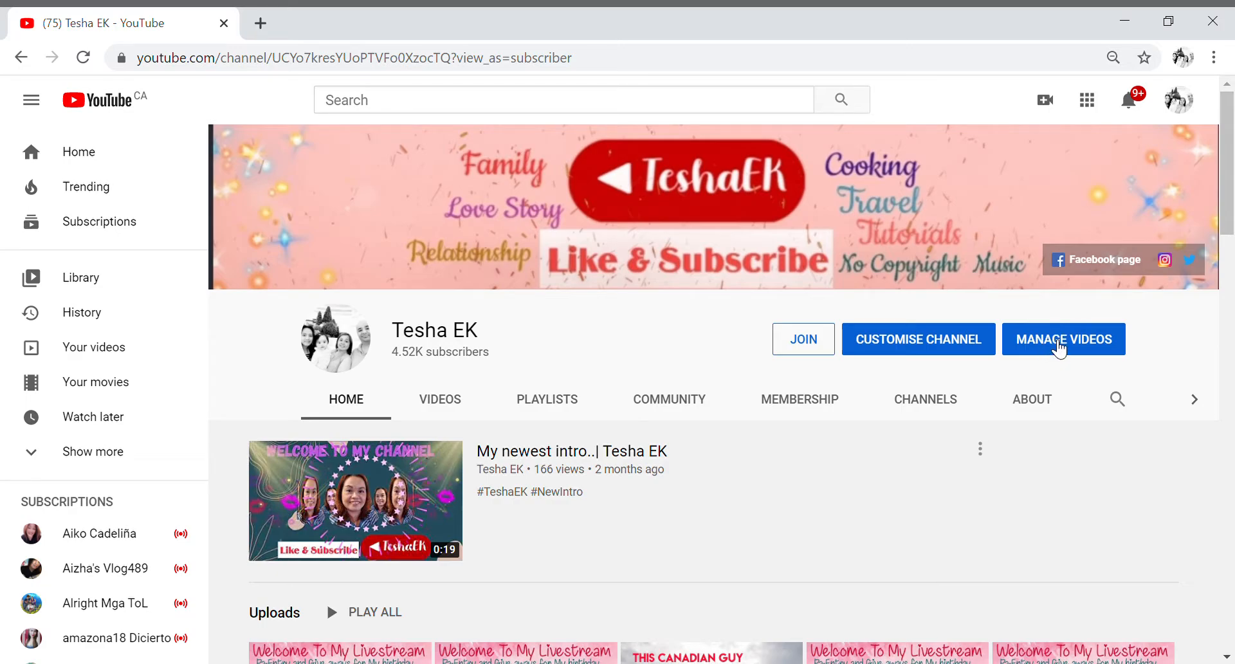
Step: Show the channel's past live streams under the Live listing of Channel videos
click(1062, 338)
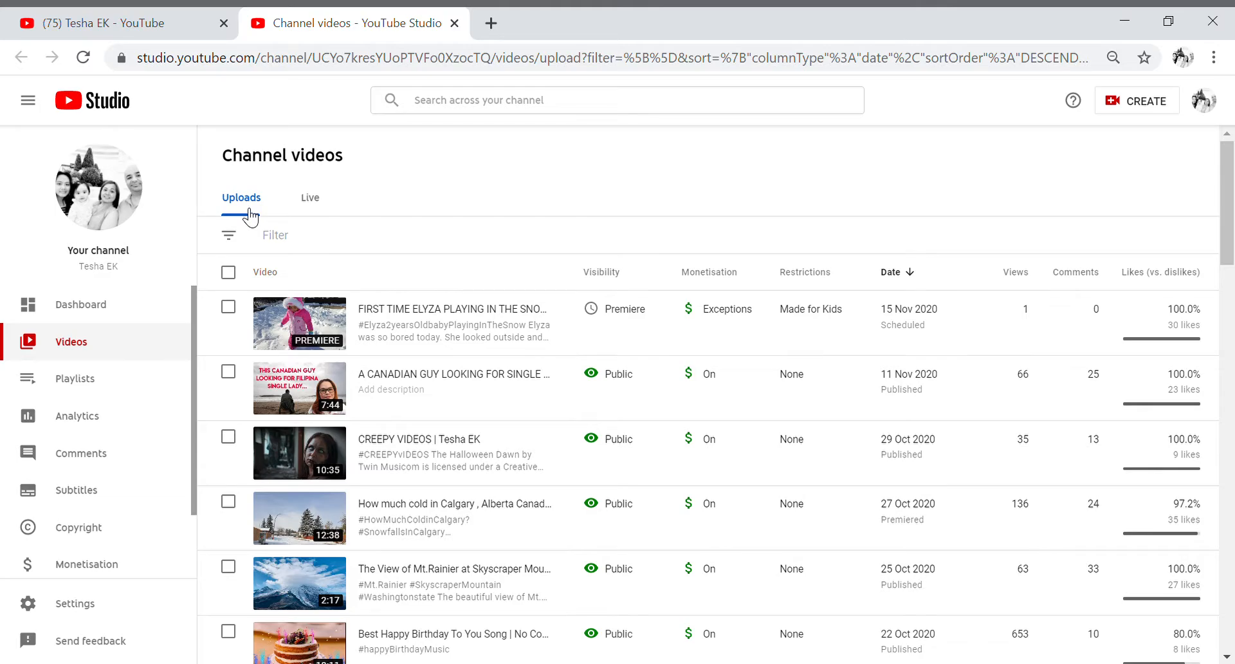
mouse_move(292, 191)
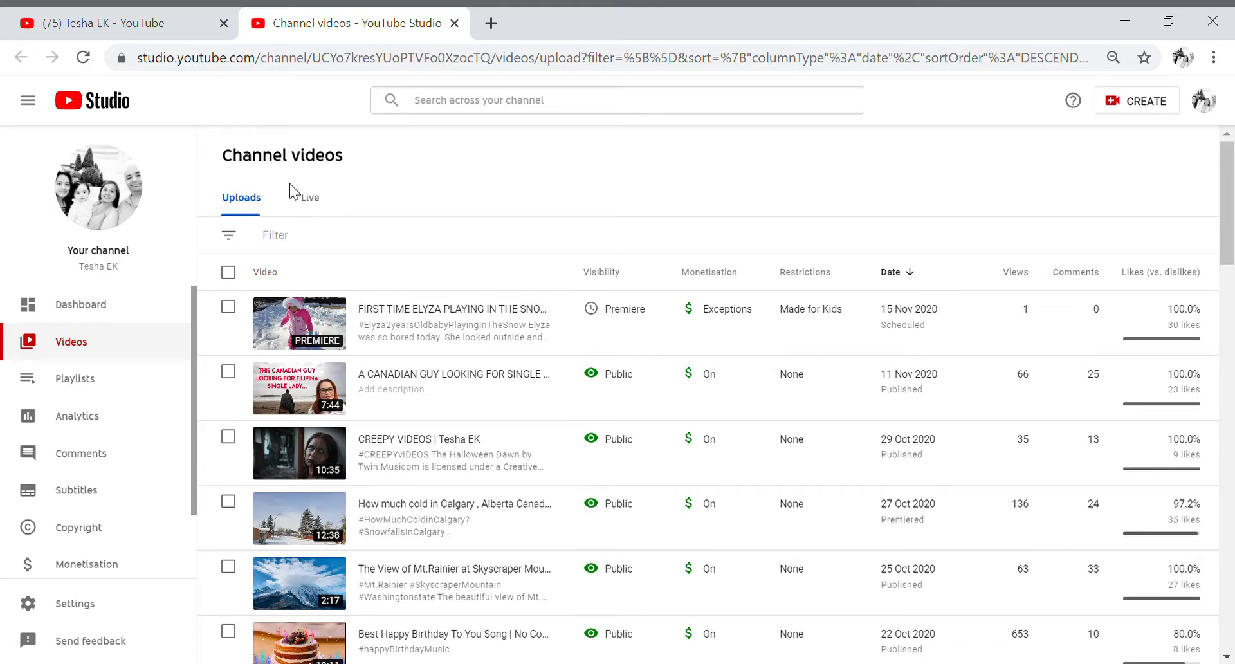
mouse_move(314, 206)
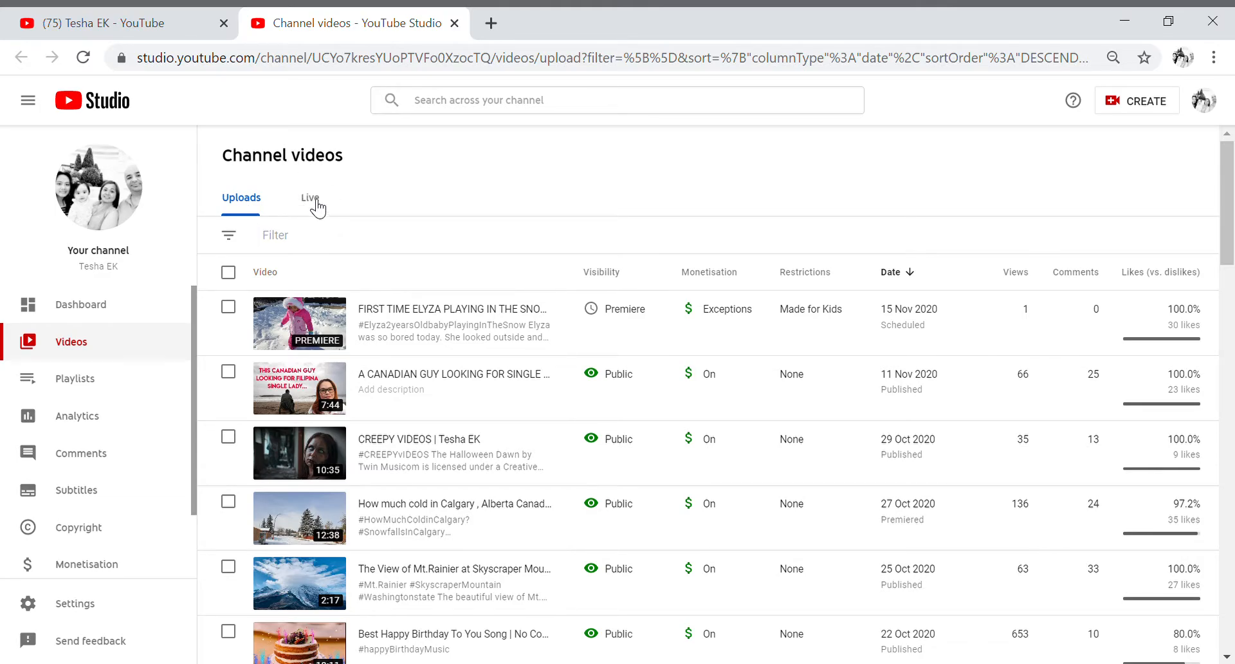
click(310, 198)
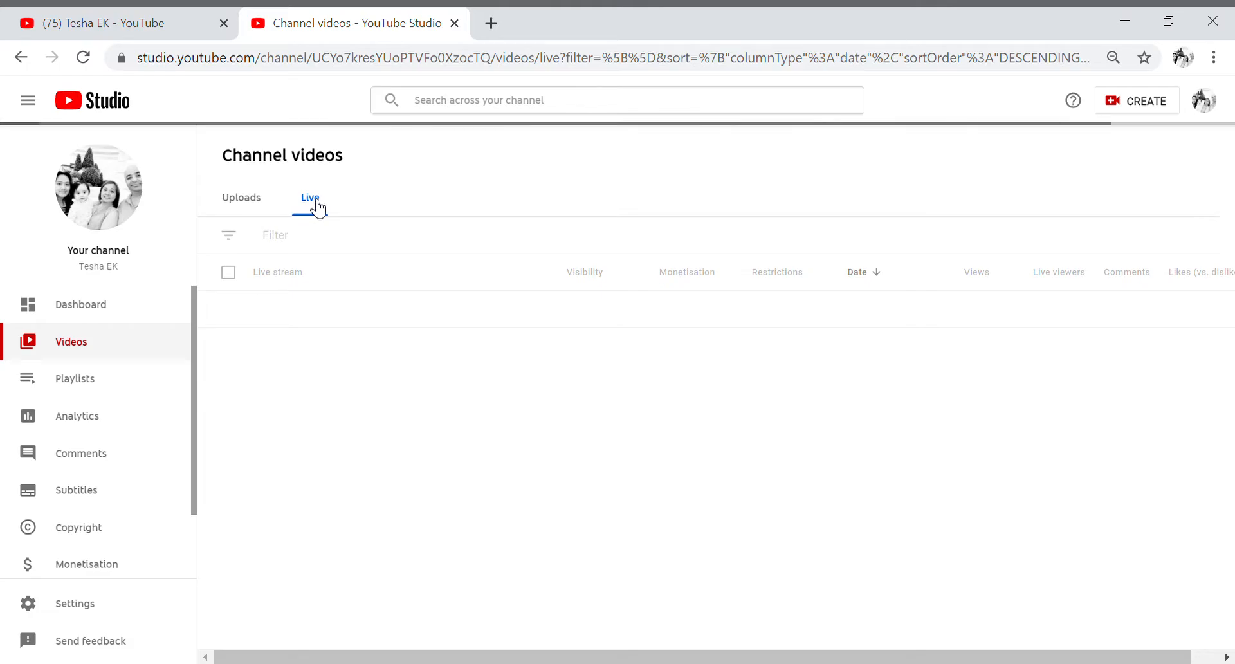
click(310, 198)
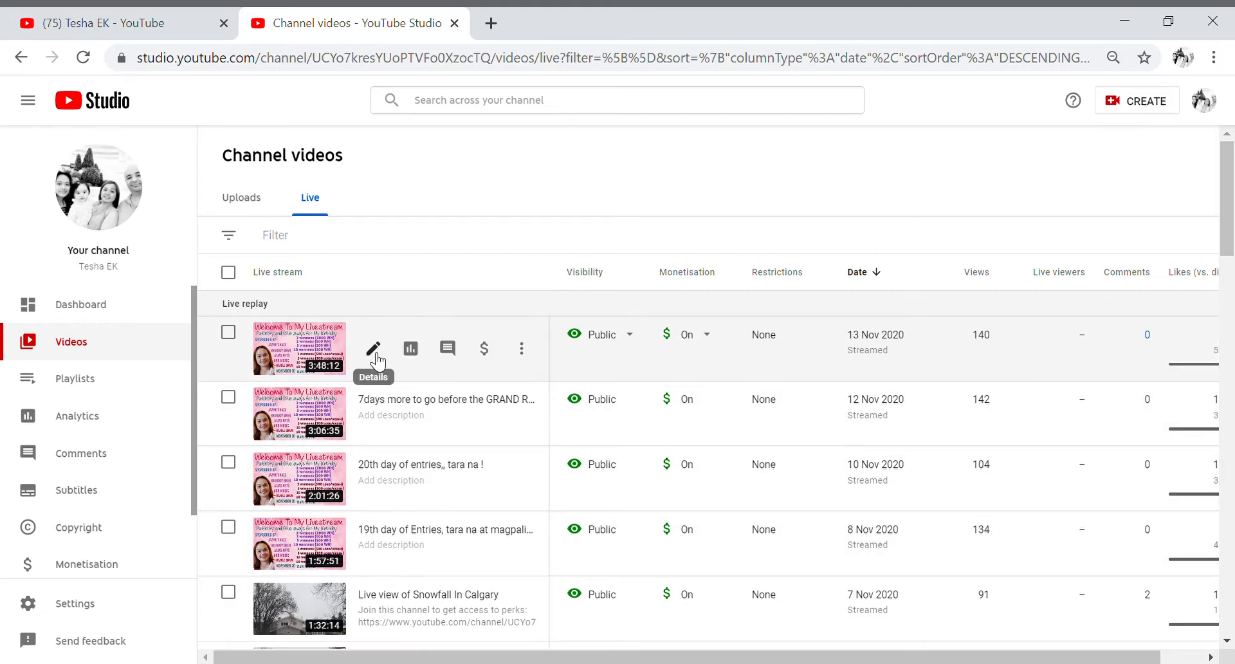
mouse_move(383, 352)
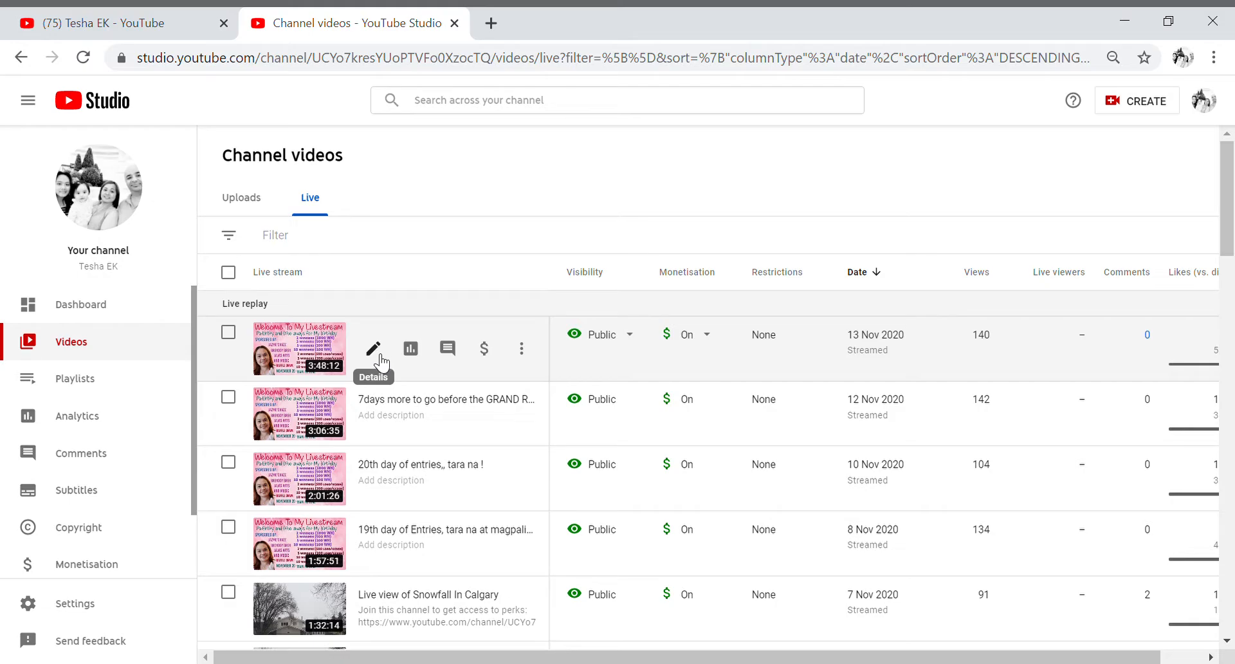
mouse_move(379, 356)
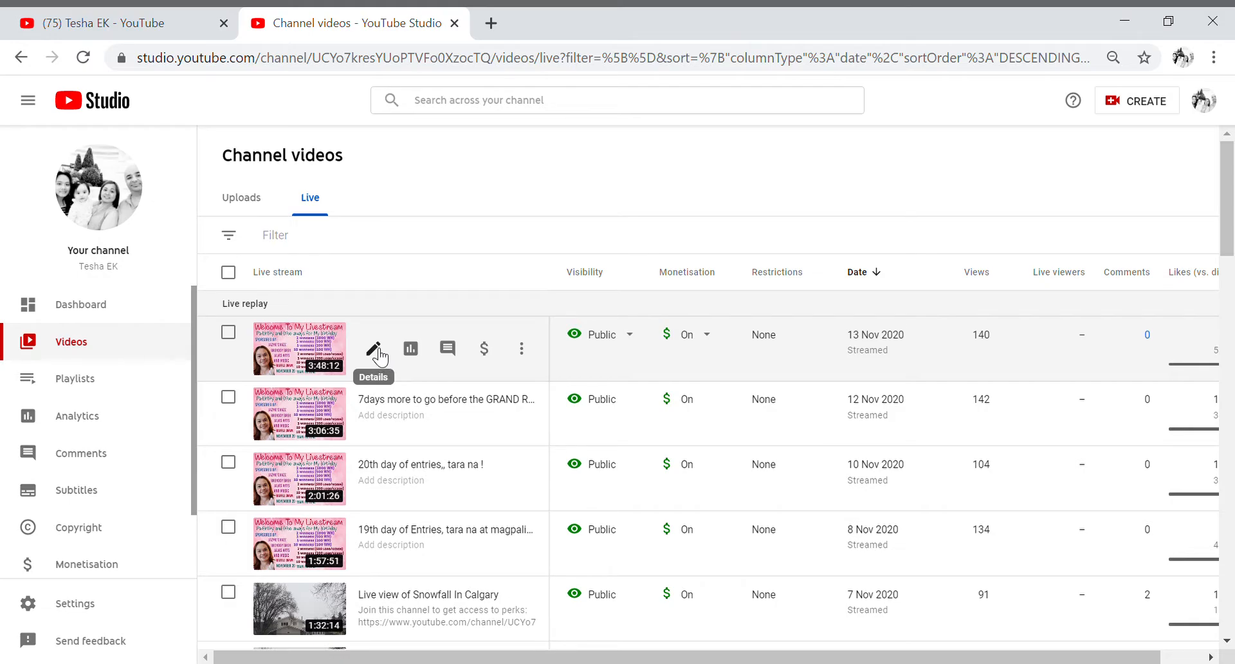
Step: Bring up the 13 Nov 2020 live replay's details with its additional settings revealed
click(373, 348)
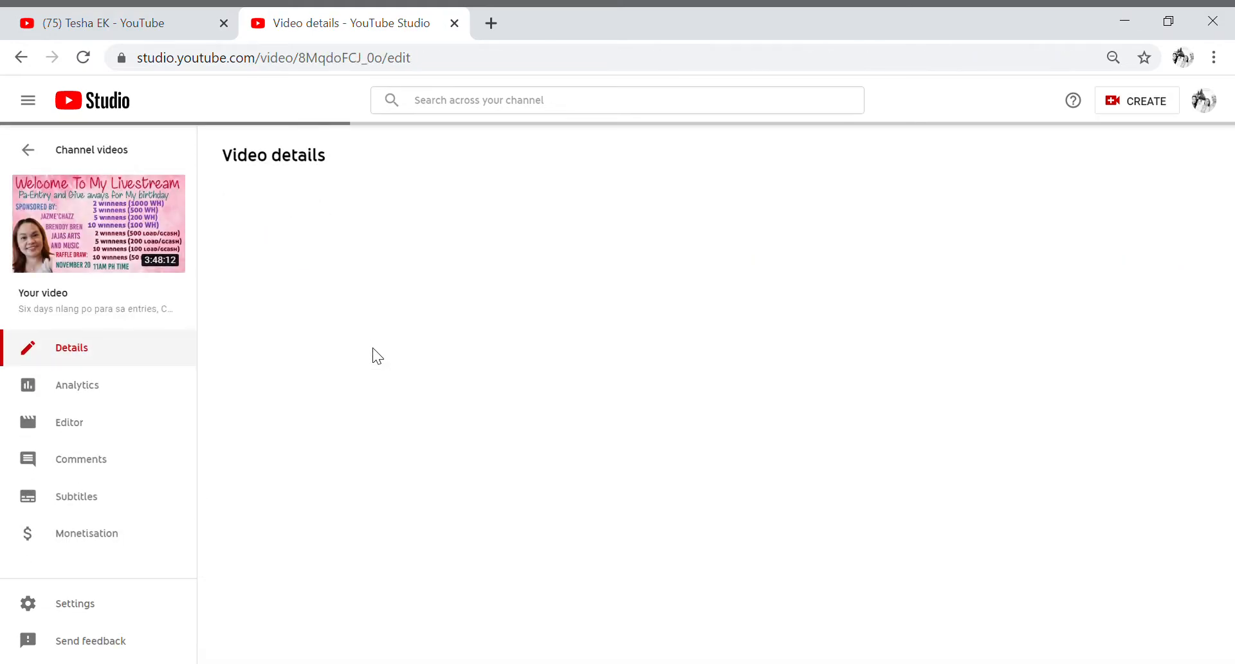
scroll(down, 3)
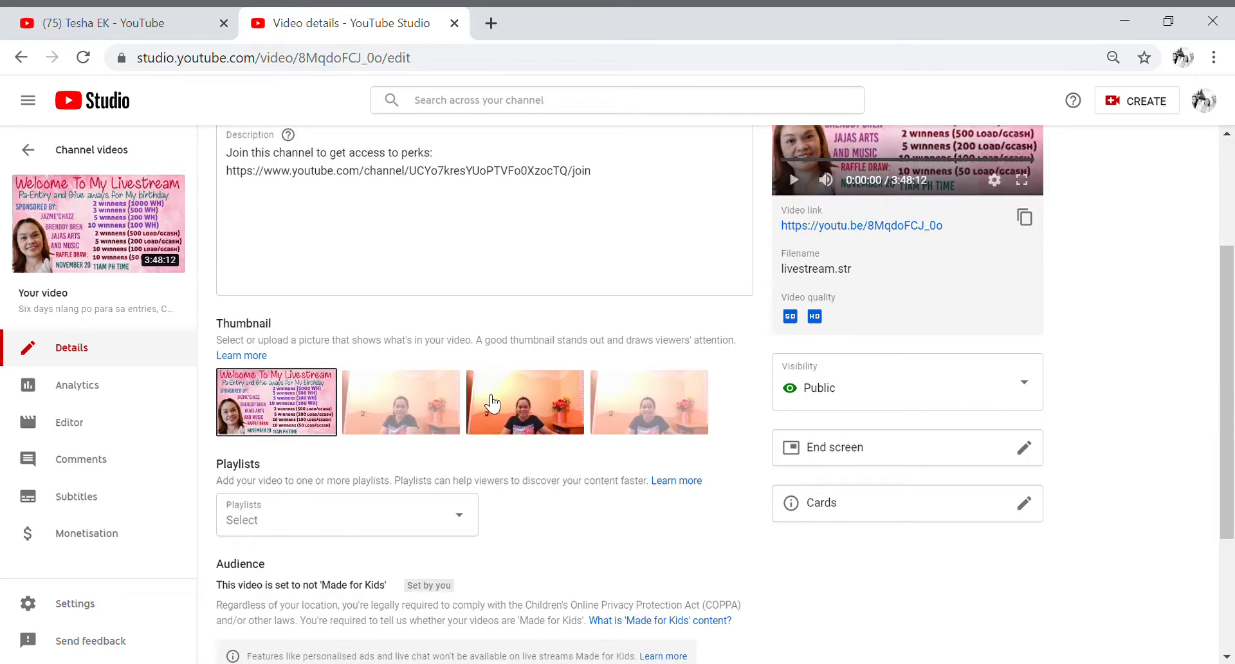
scroll(down, 3)
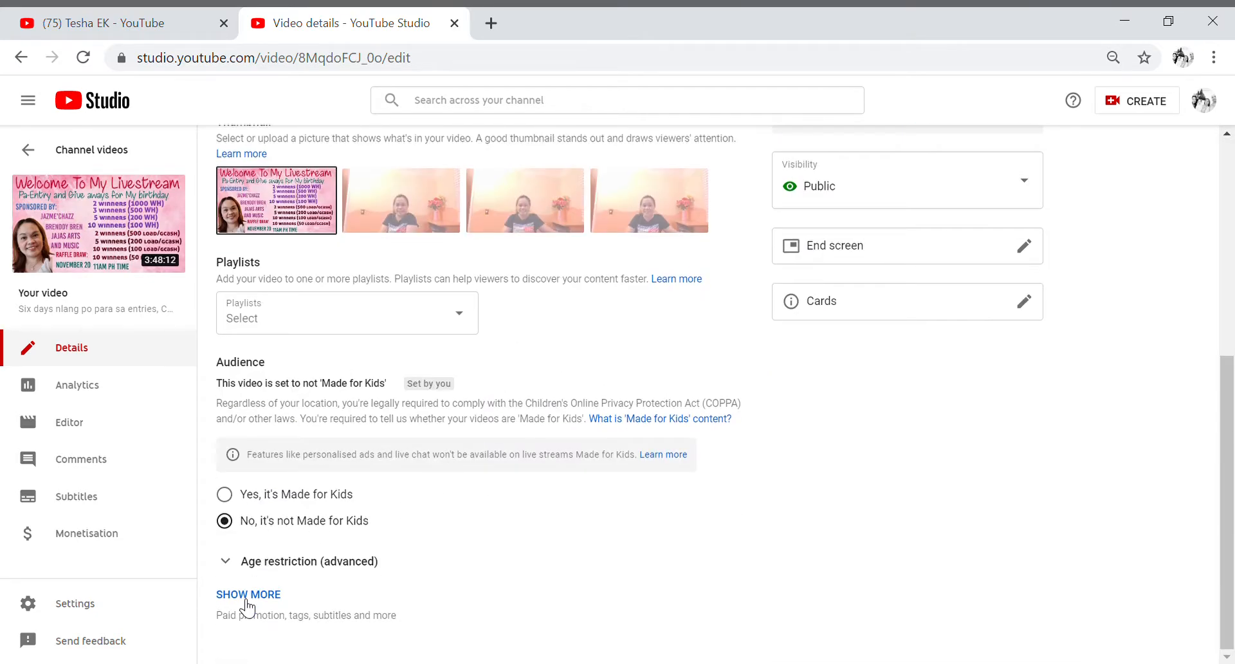
click(248, 594)
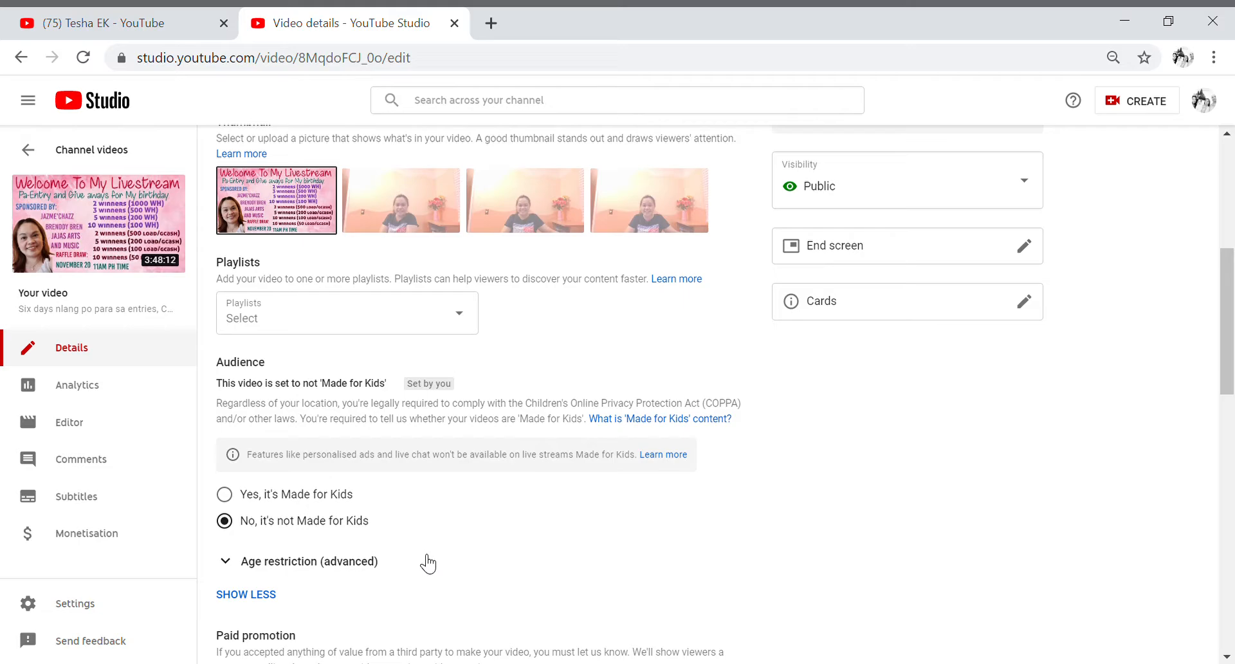
Step: Uncheck 'Allow live chat to replay' in the Live chat section
scroll(down, 3)
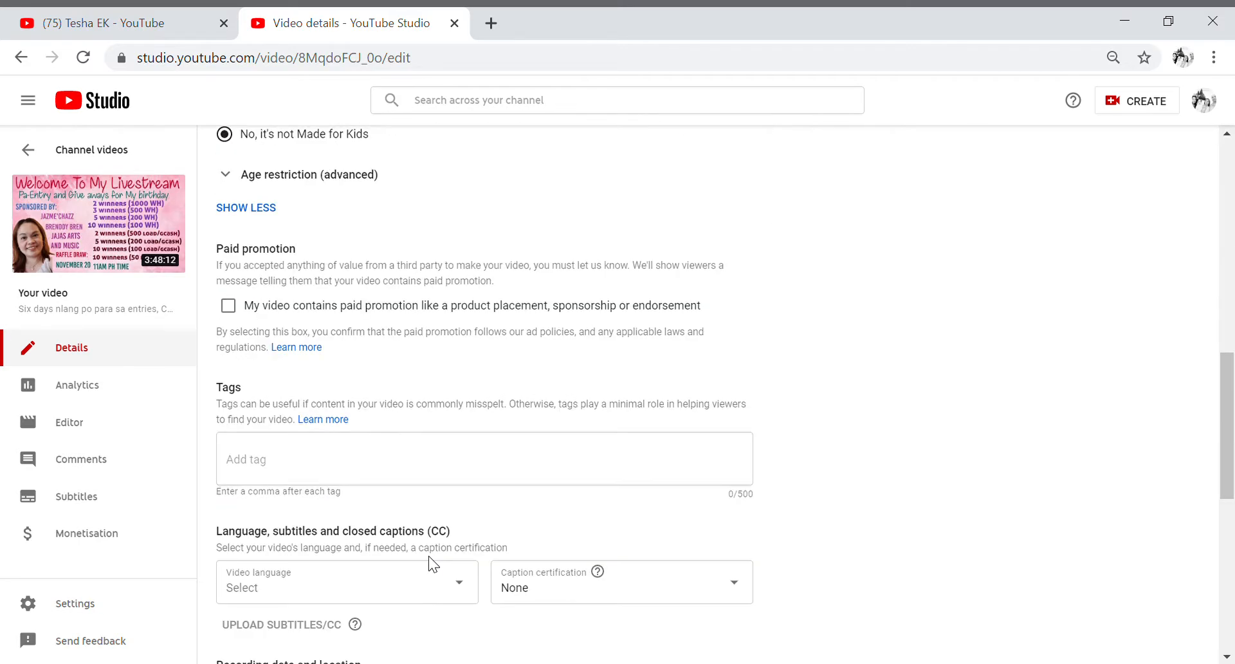
scroll(down, 3)
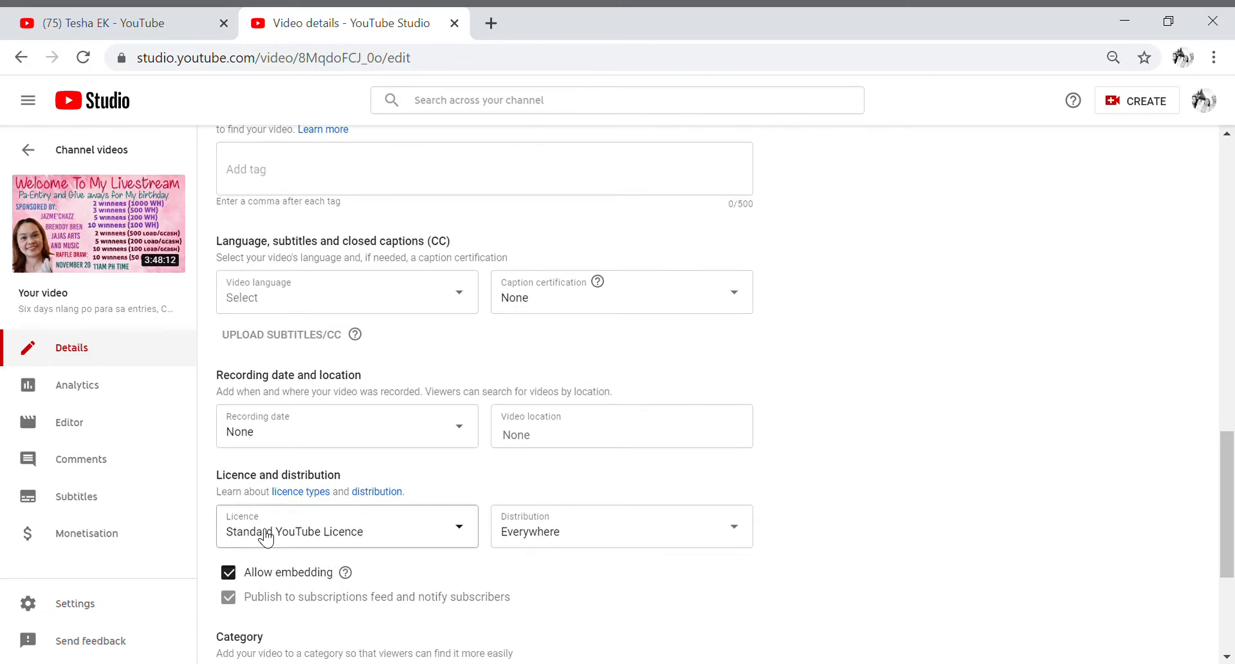
scroll(down, 3)
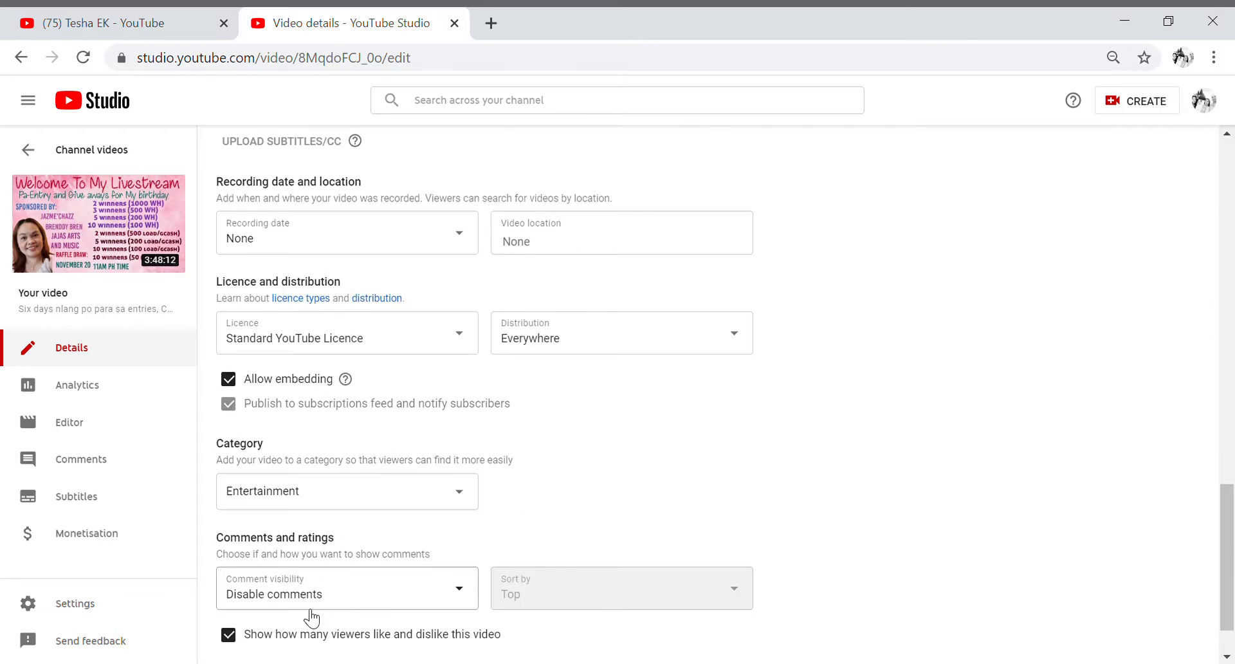
scroll(down, 3)
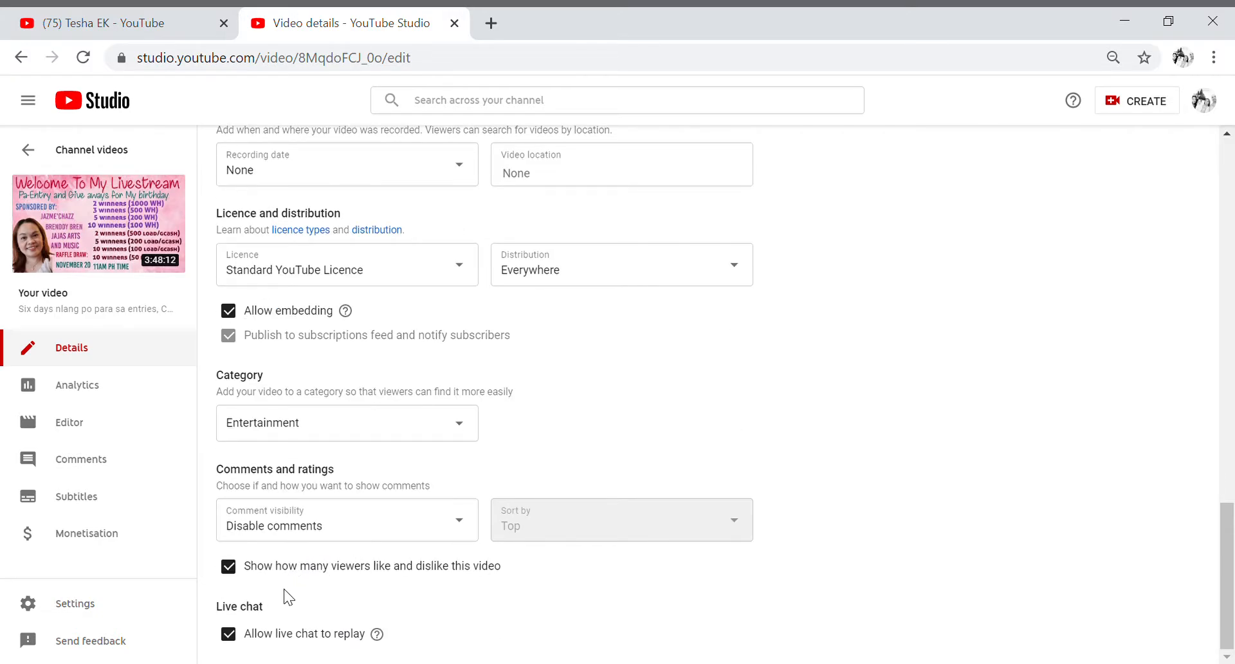
mouse_move(267, 619)
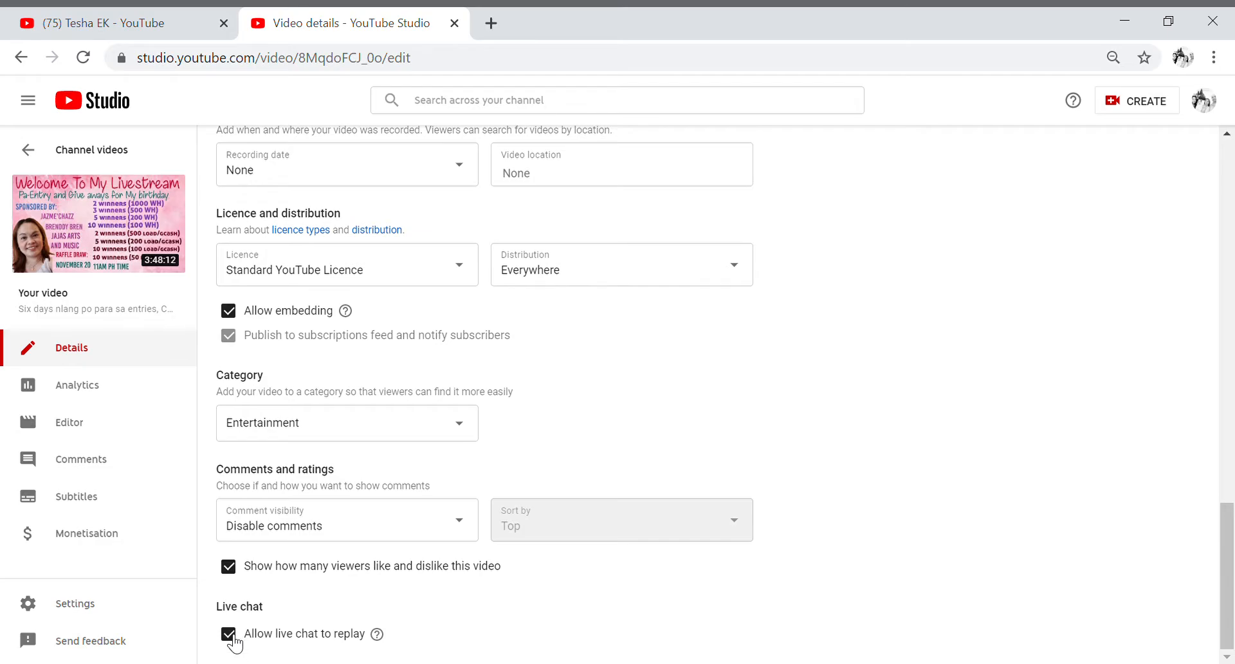
click(229, 633)
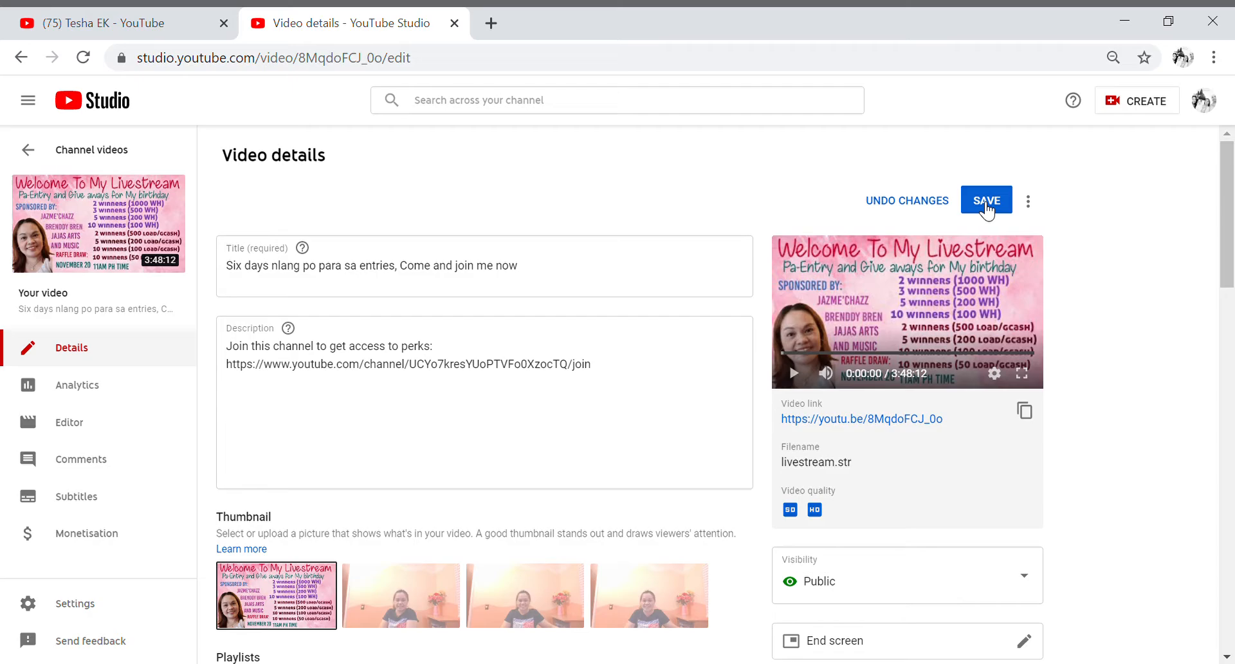
Step: Save the video details and get the 'Changes saved' confirmation
click(986, 200)
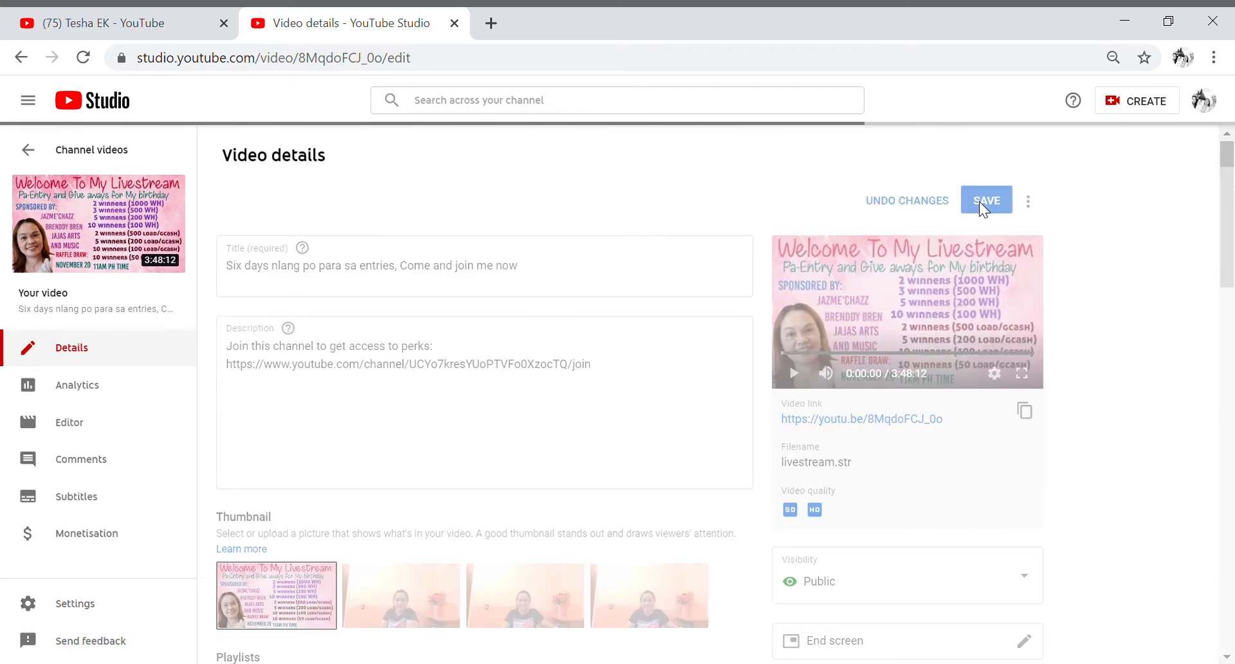
click(985, 199)
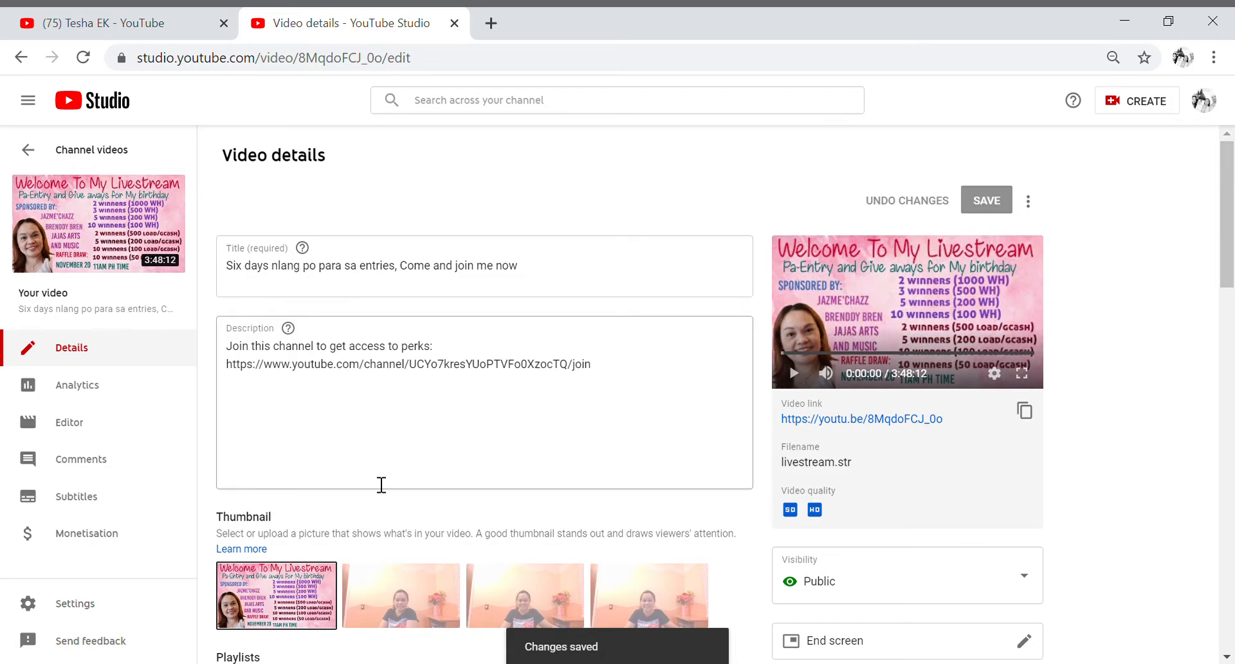
mouse_move(98, 223)
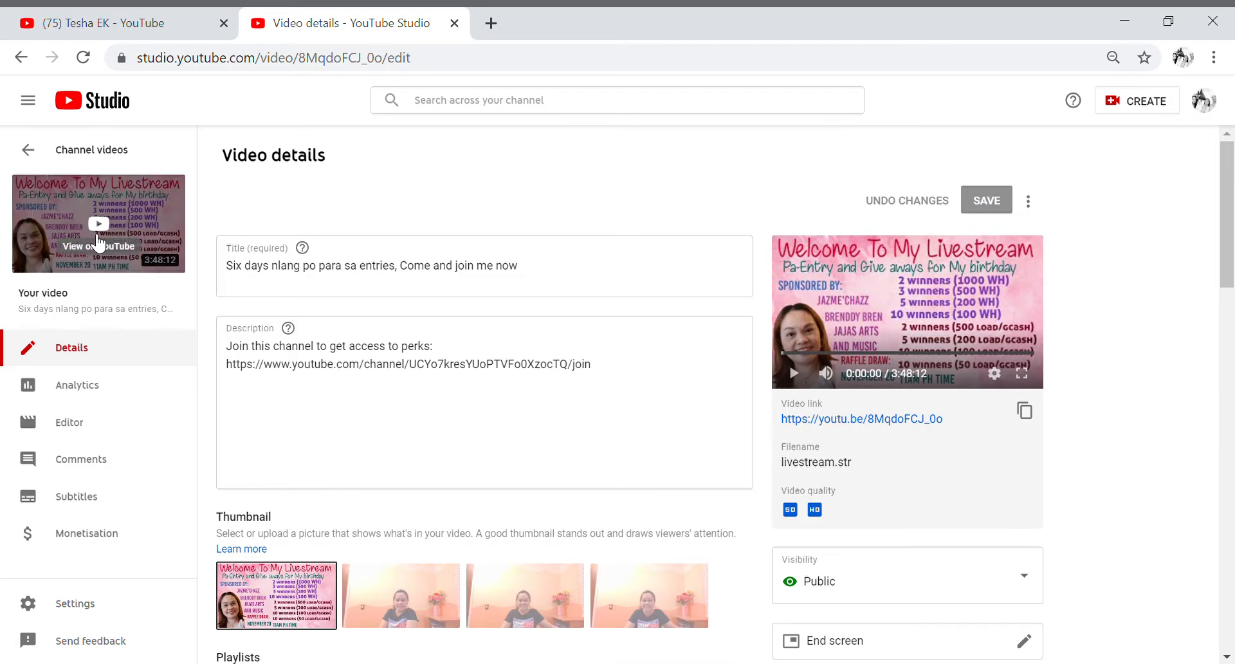
Step: View the replay on its public YouTube watch page, where live chat replay shows as unavailable
click(99, 245)
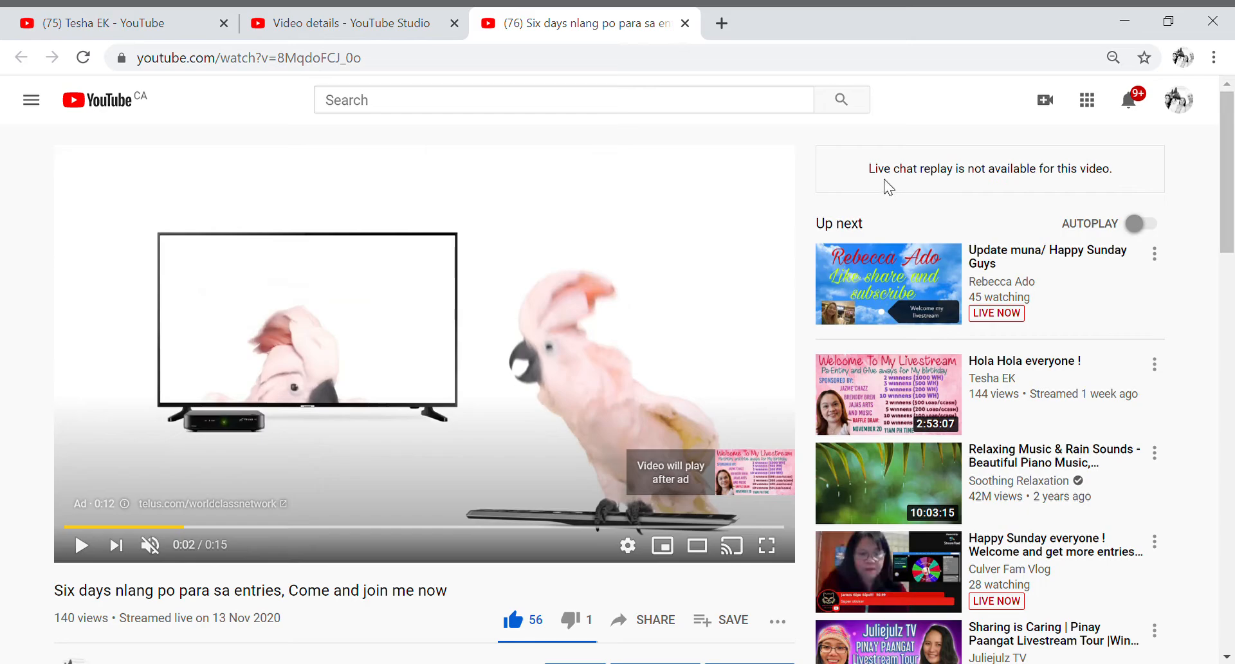
mouse_move(1057, 184)
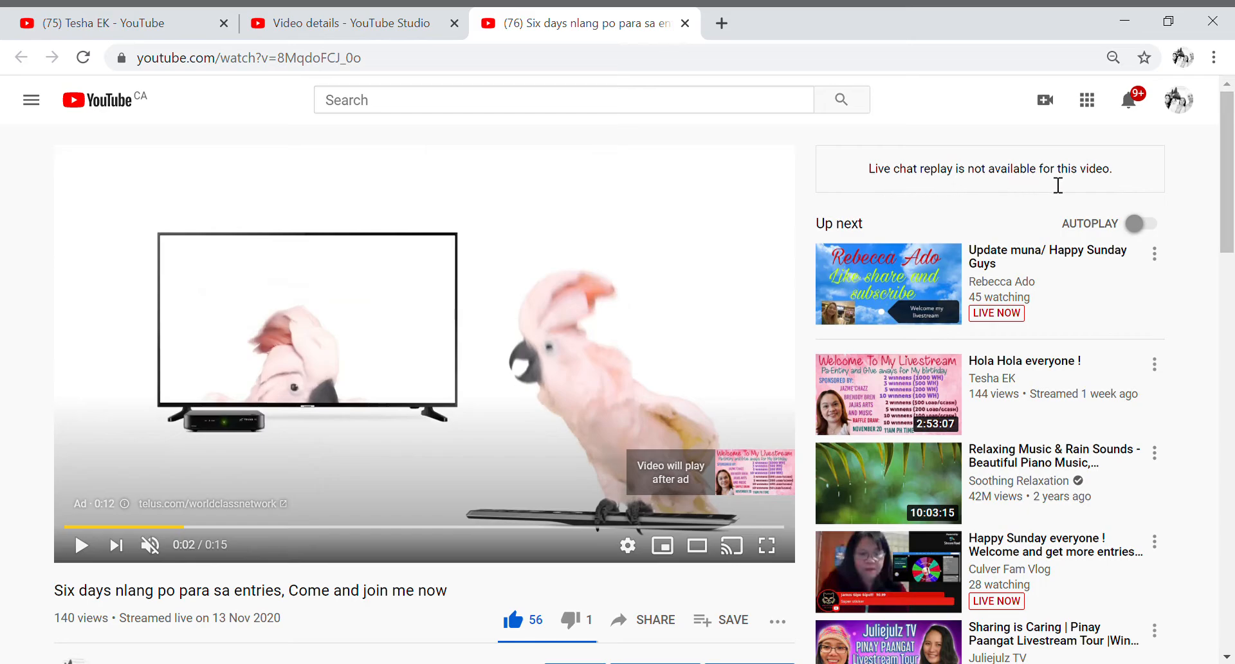
mouse_move(1086, 171)
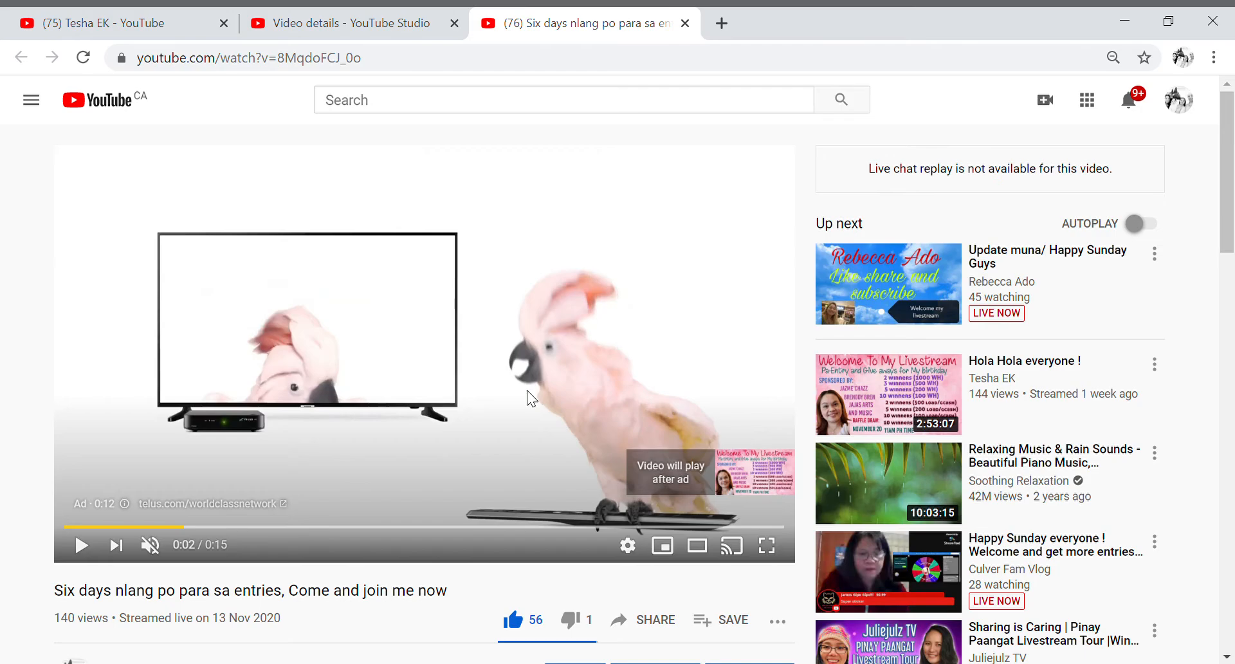
mouse_move(468, 378)
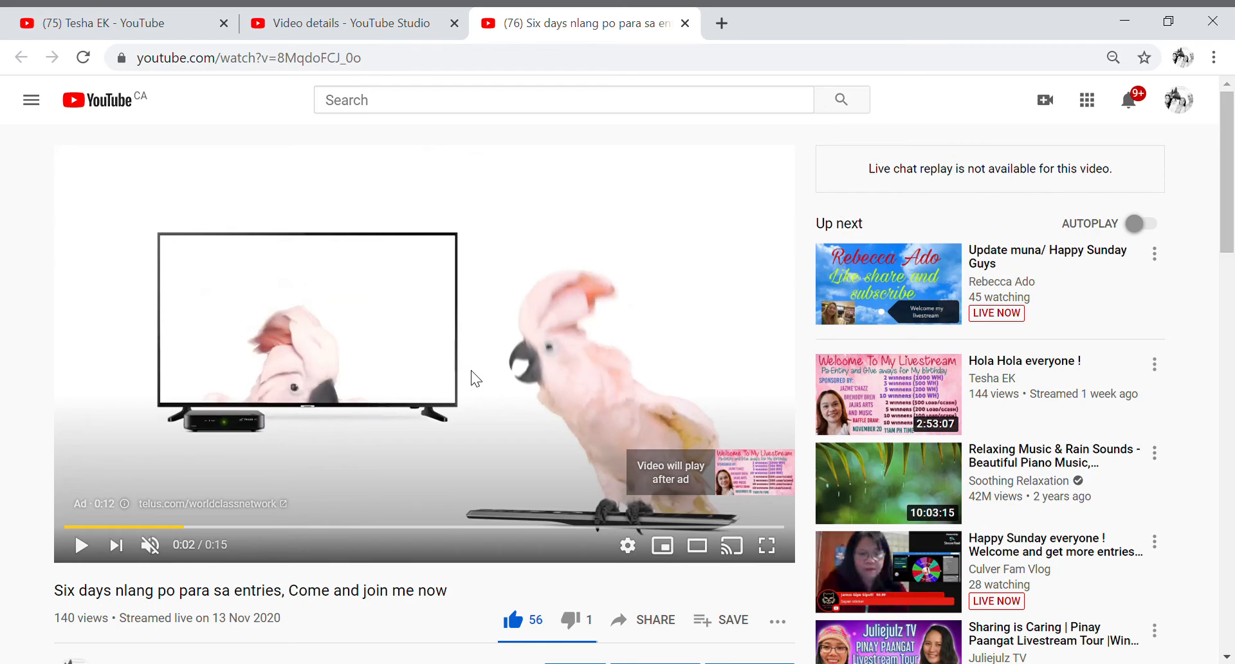
mouse_move(486, 378)
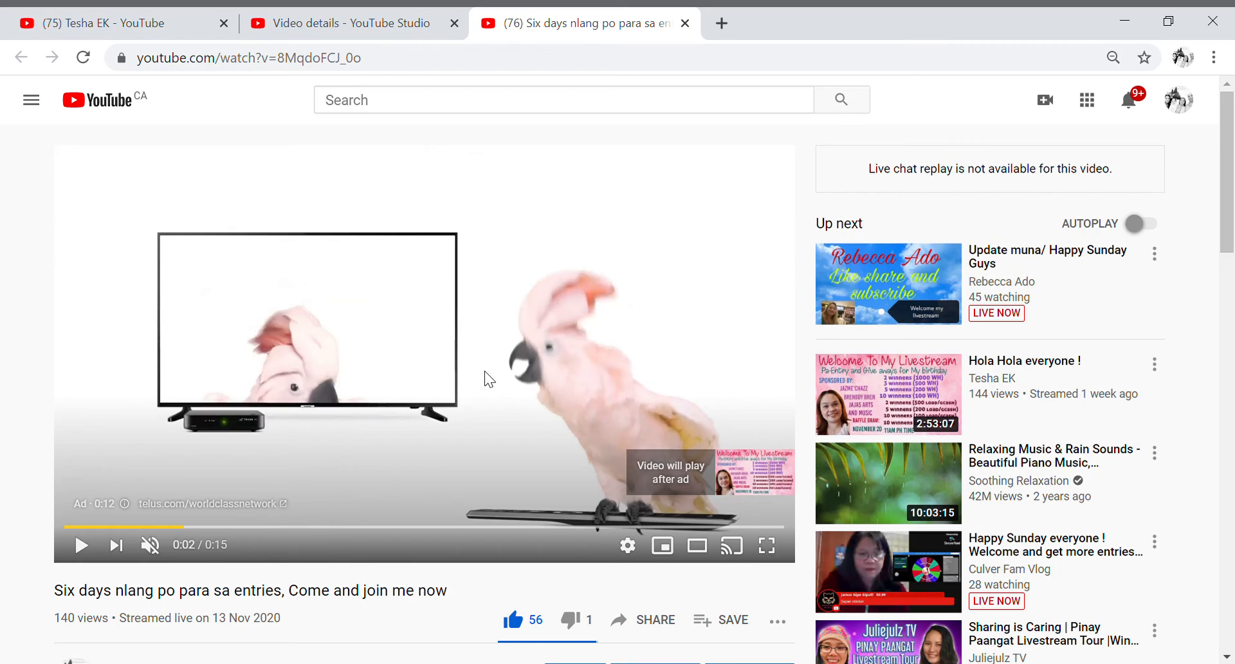